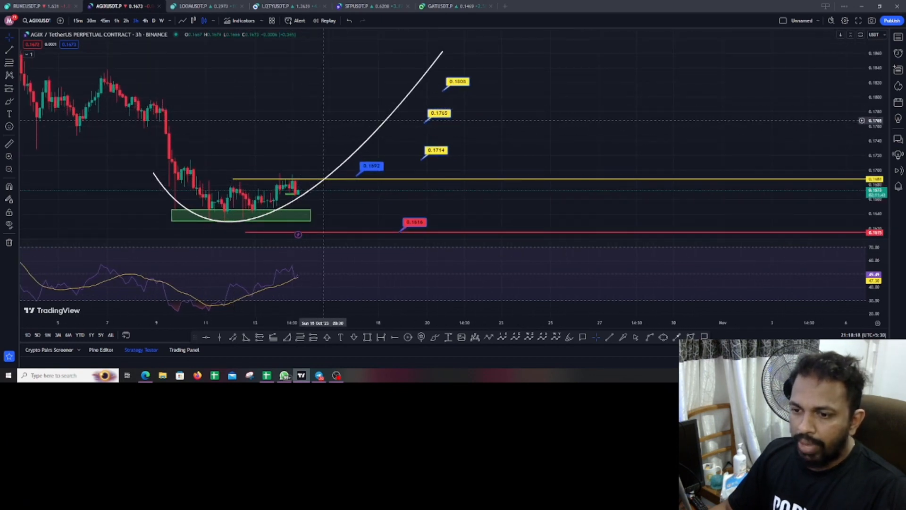
{"action": "mouse_move", "coordinate": [172, 144]}
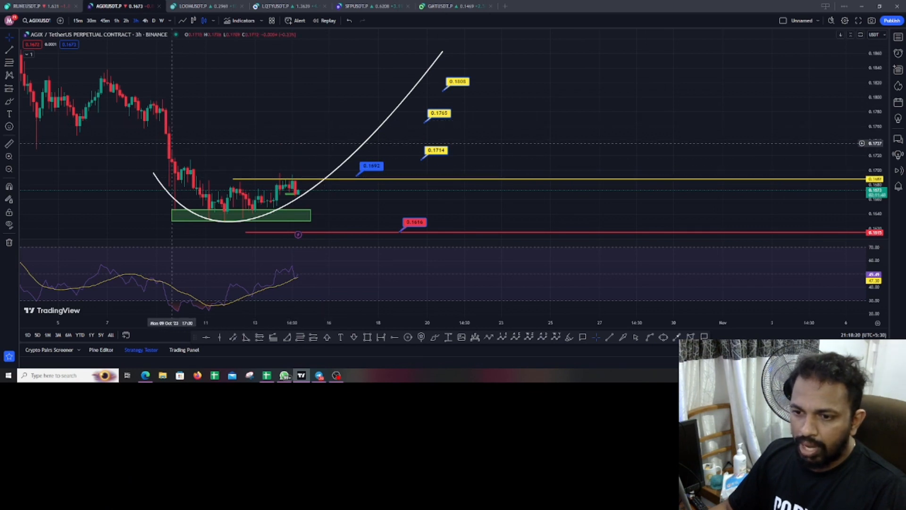
{"action": "mouse_move", "coordinate": [218, 218]}
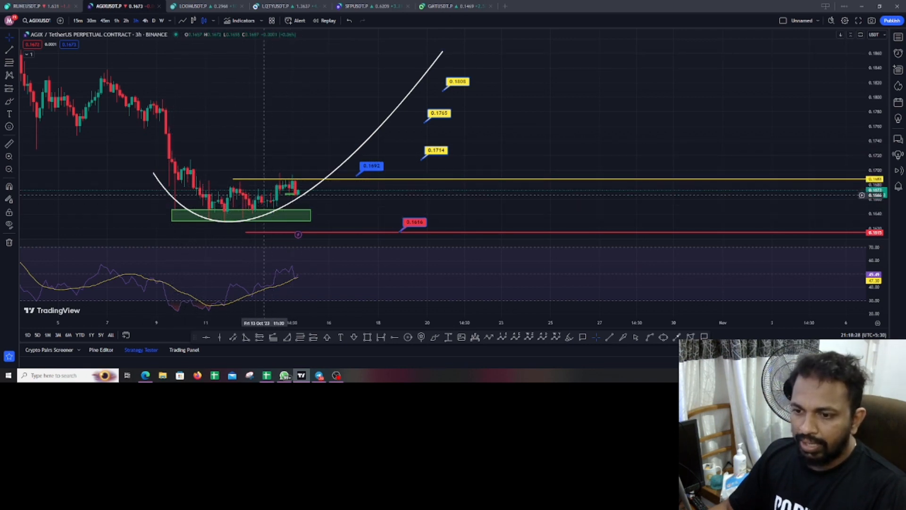
{"action": "mouse_move", "coordinate": [184, 152]}
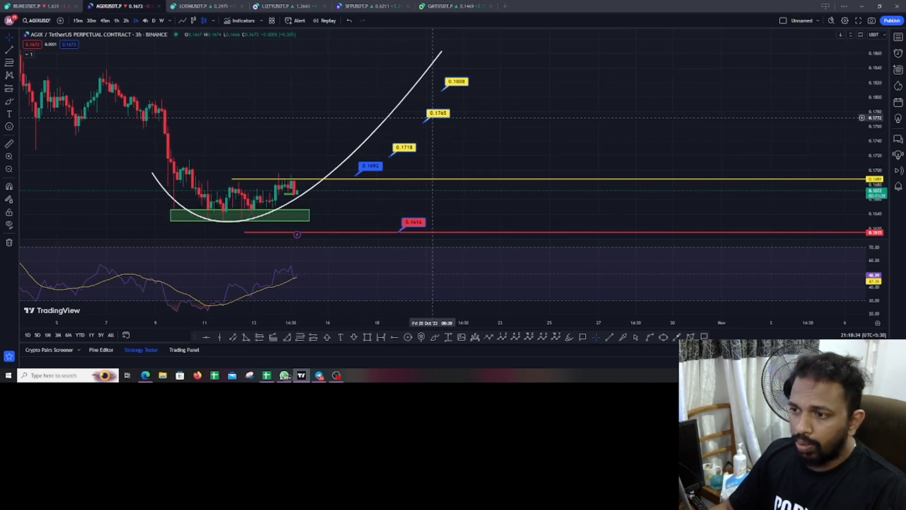
{"action": "mouse_move", "coordinate": [291, 199]}
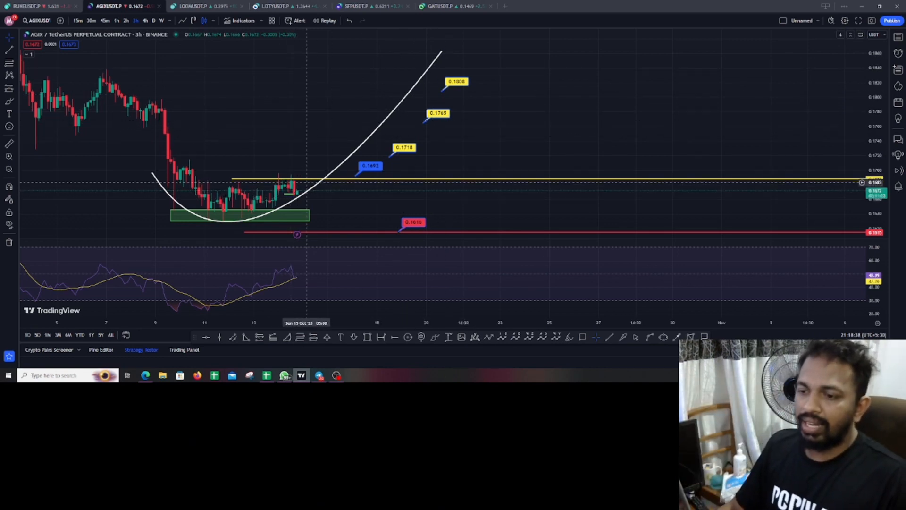
{"action": "mouse_move", "coordinate": [291, 191]}
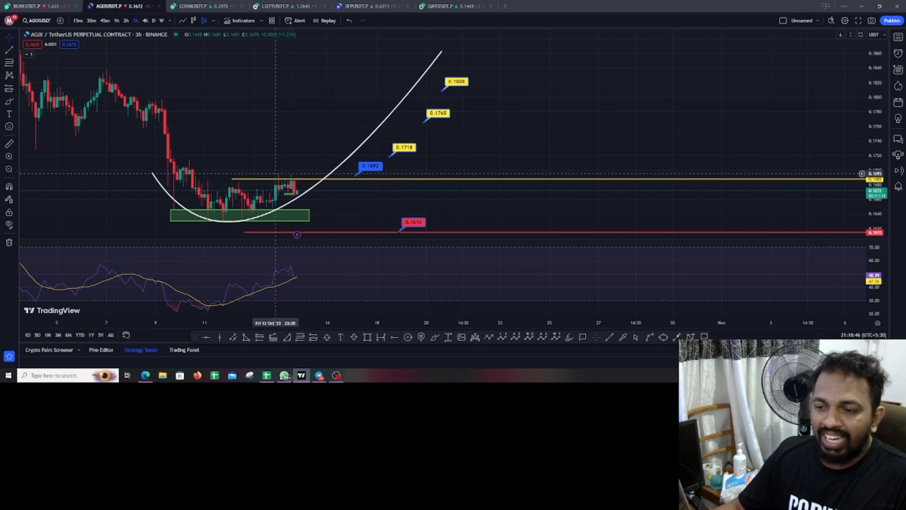
{"action": "mouse_move", "coordinate": [294, 191]}
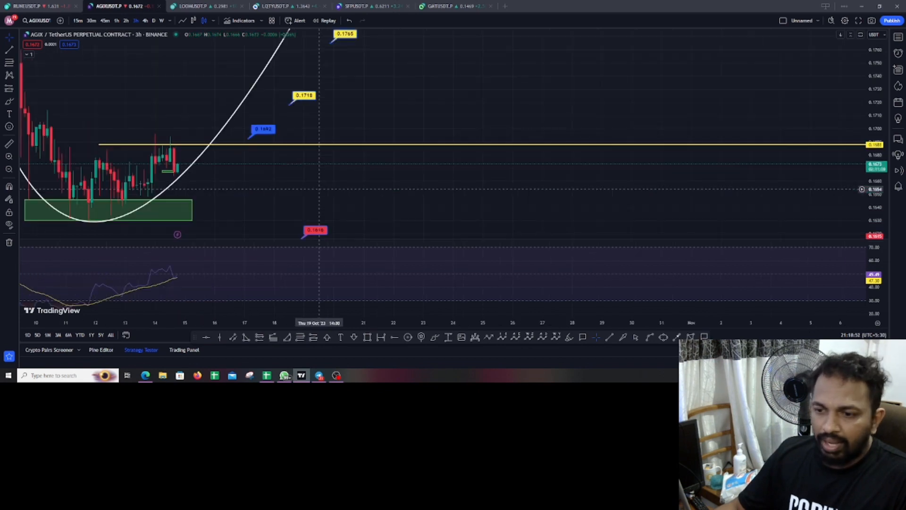
{"action": "mouse_move", "coordinate": [177, 156]}
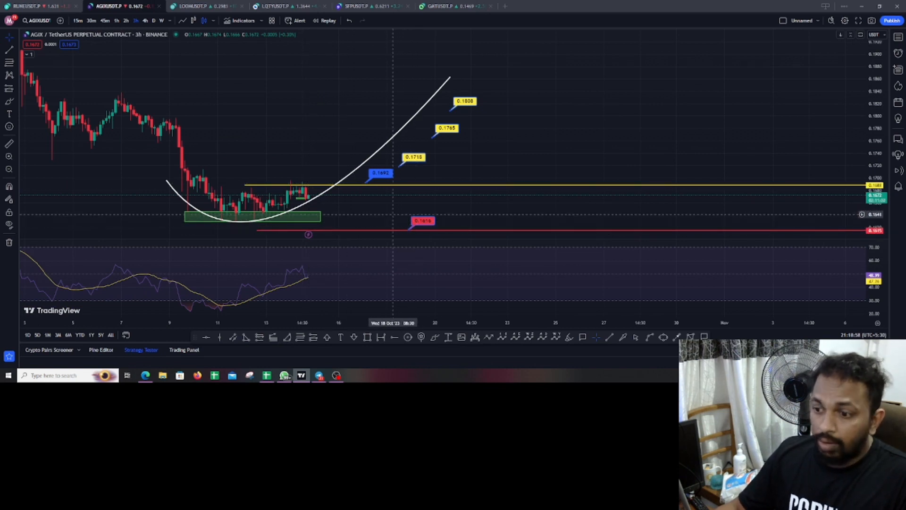
{"action": "mouse_move", "coordinate": [368, 231]}
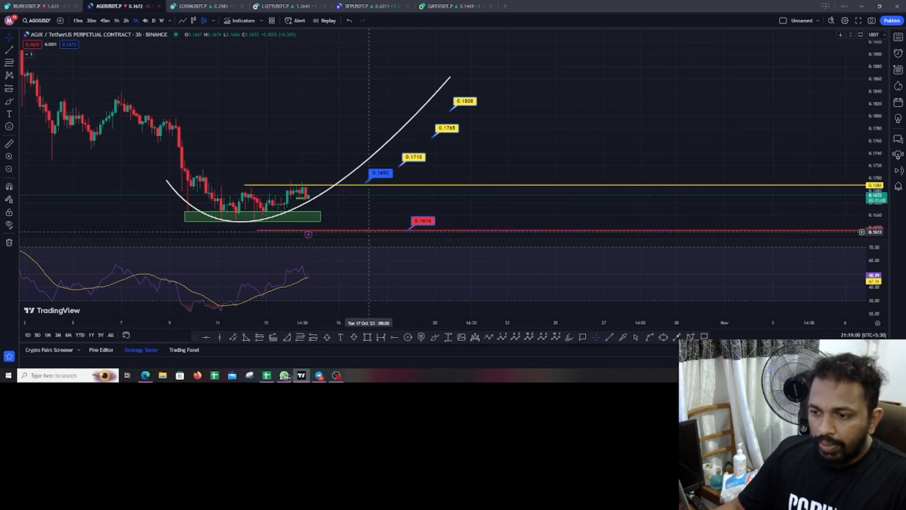
{"action": "mouse_move", "coordinate": [310, 185]}
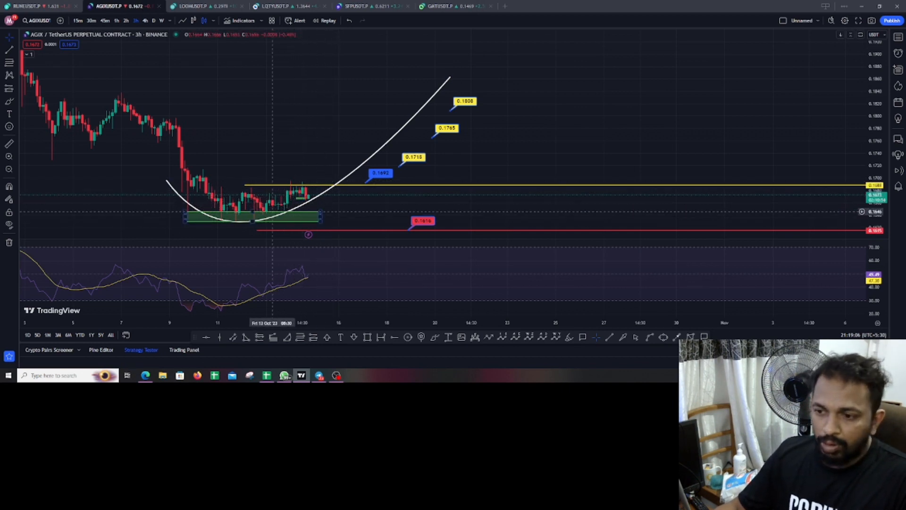
{"action": "mouse_move", "coordinate": [303, 234]}
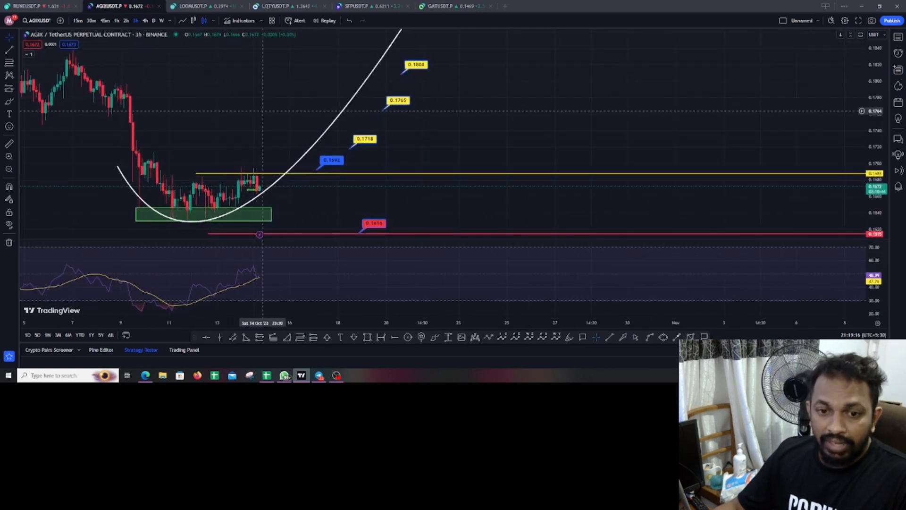
{"action": "mouse_move", "coordinate": [258, 187]}
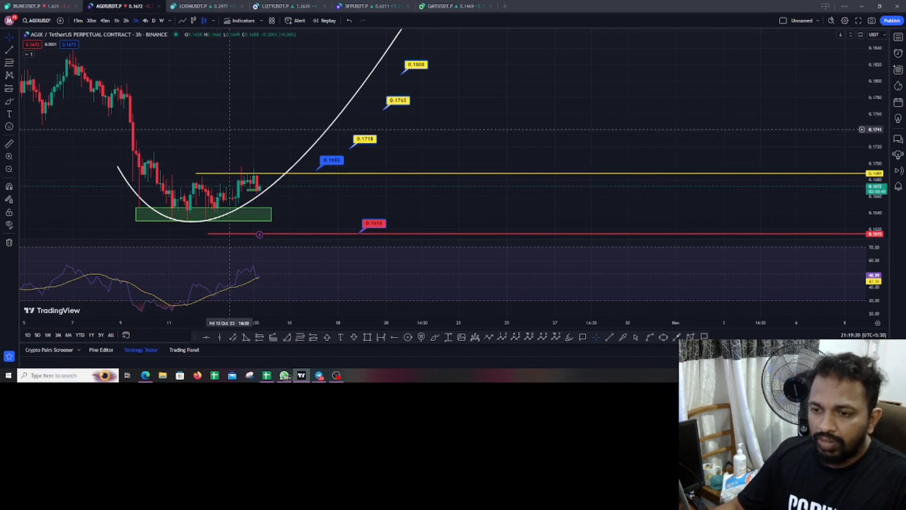
{"action": "mouse_move", "coordinate": [253, 148]}
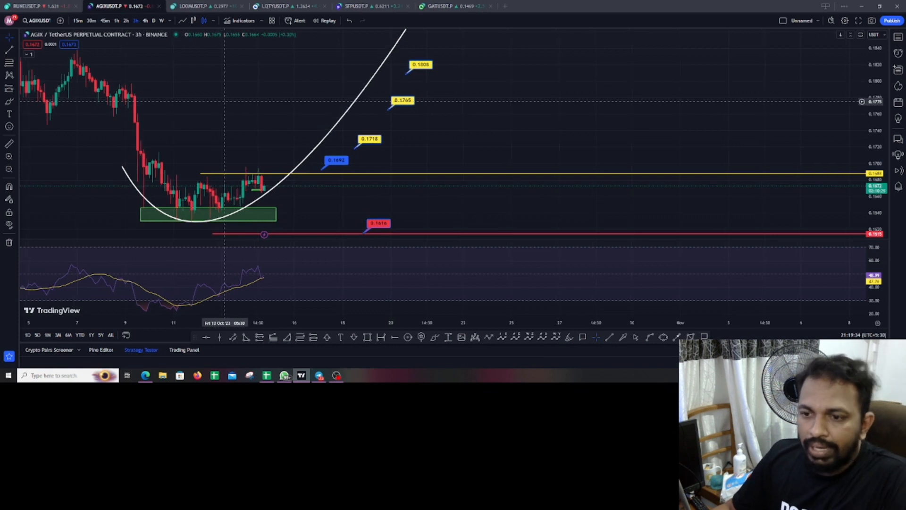
{"action": "mouse_move", "coordinate": [317, 173]}
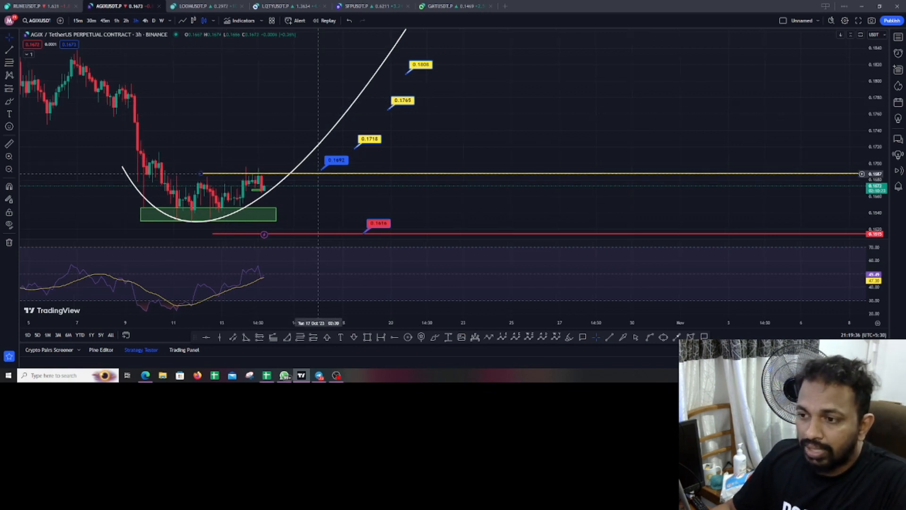